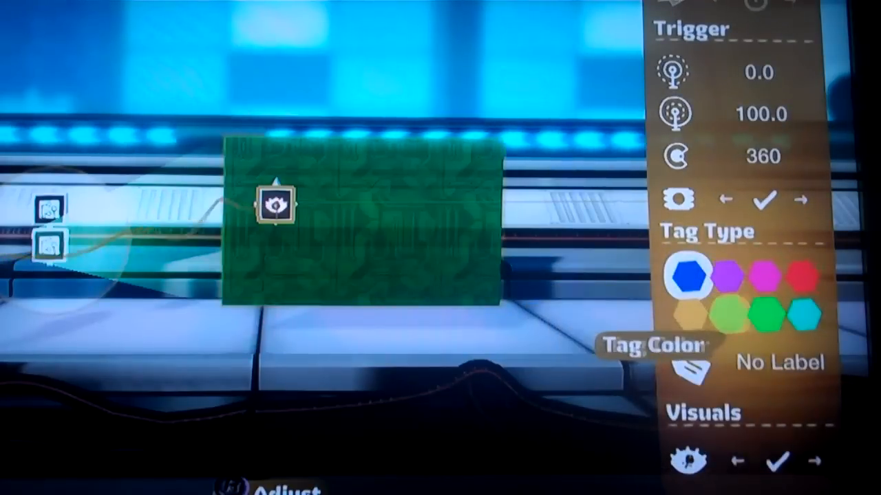
- Switch the follower's Tag Type from the blue hexagon to dark green
click(762, 317)
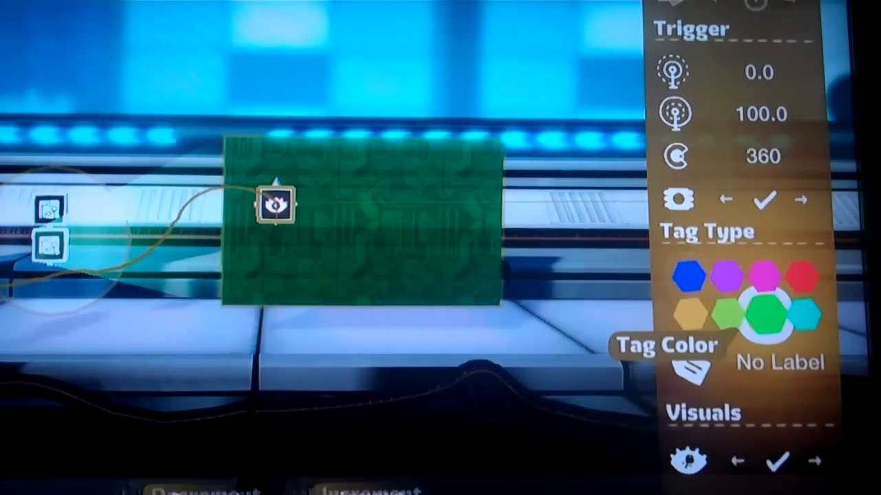